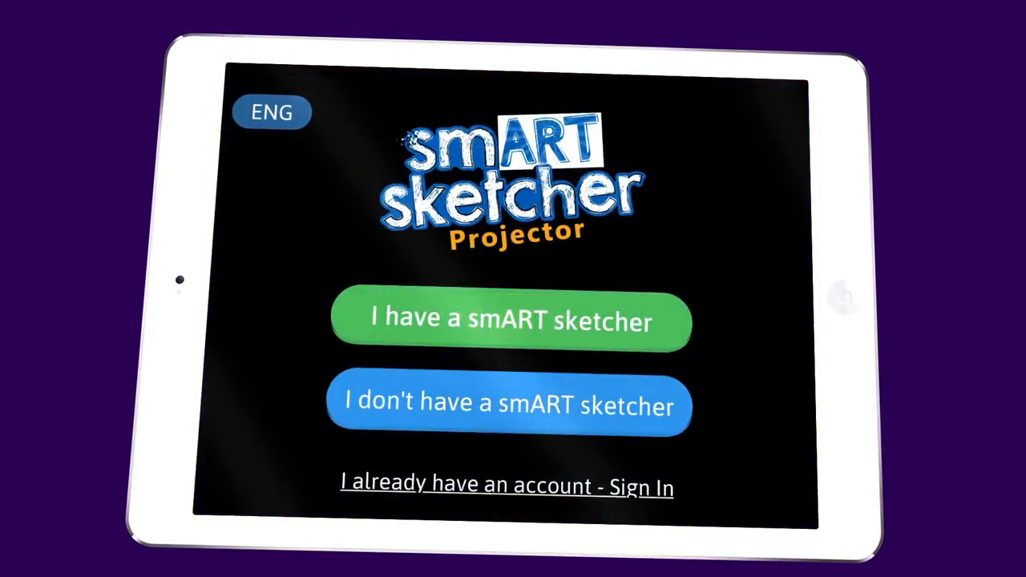
# Confirm owning a smART sketcher, advance through the setup slides and begin filling the account form
pyautogui.click(511, 322)
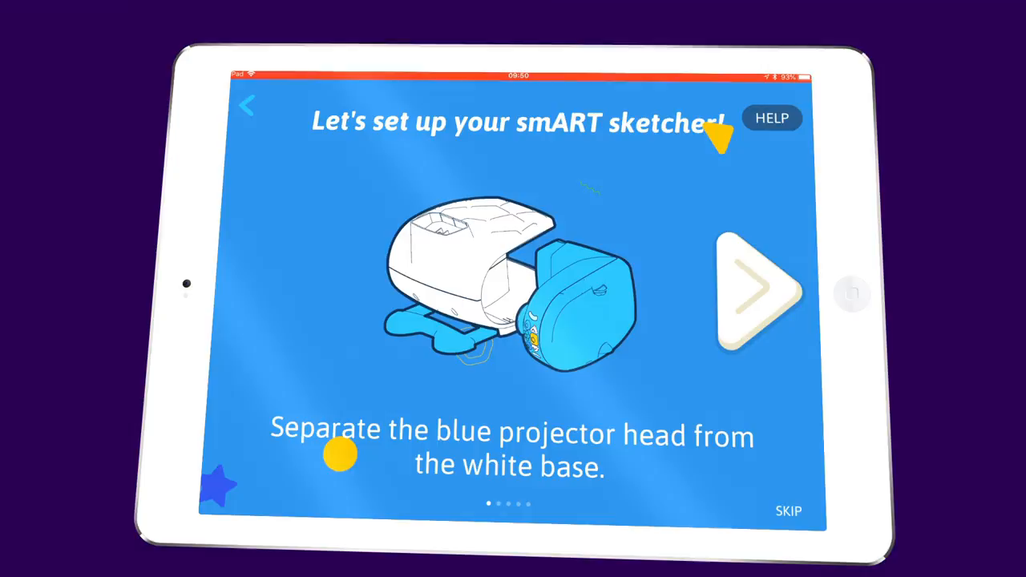
pyautogui.click(754, 296)
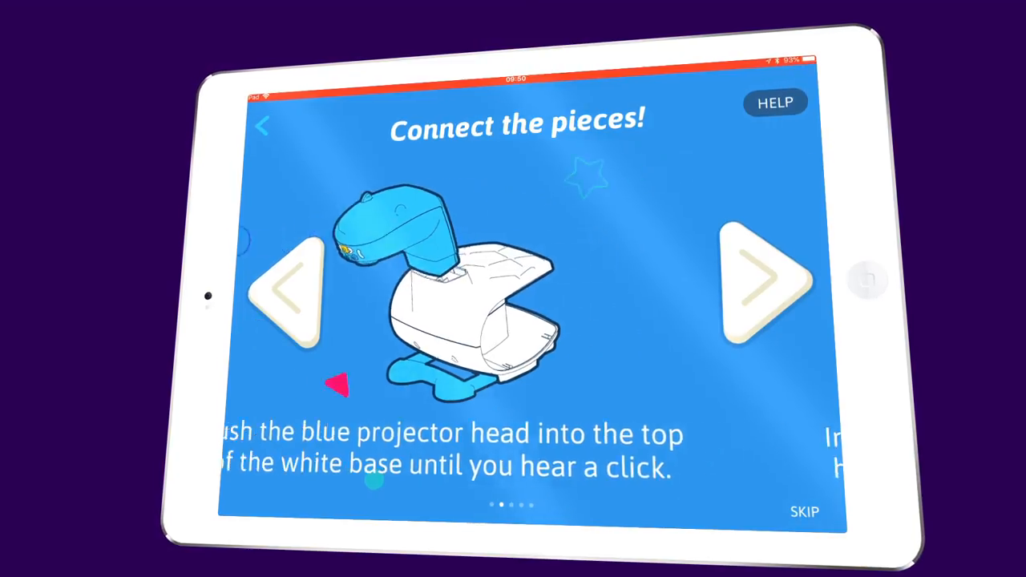
pyautogui.click(762, 285)
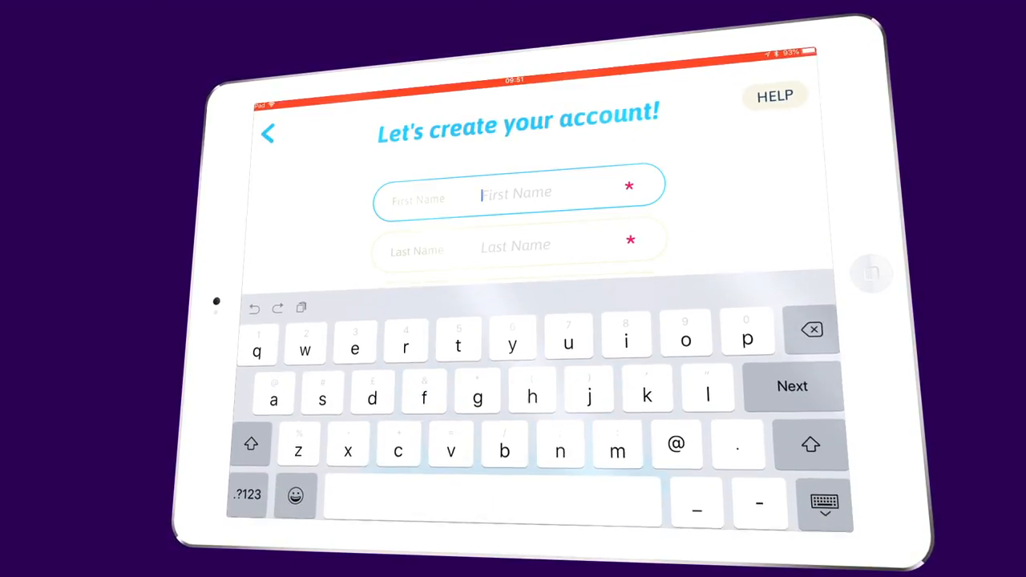
pyautogui.write('l')
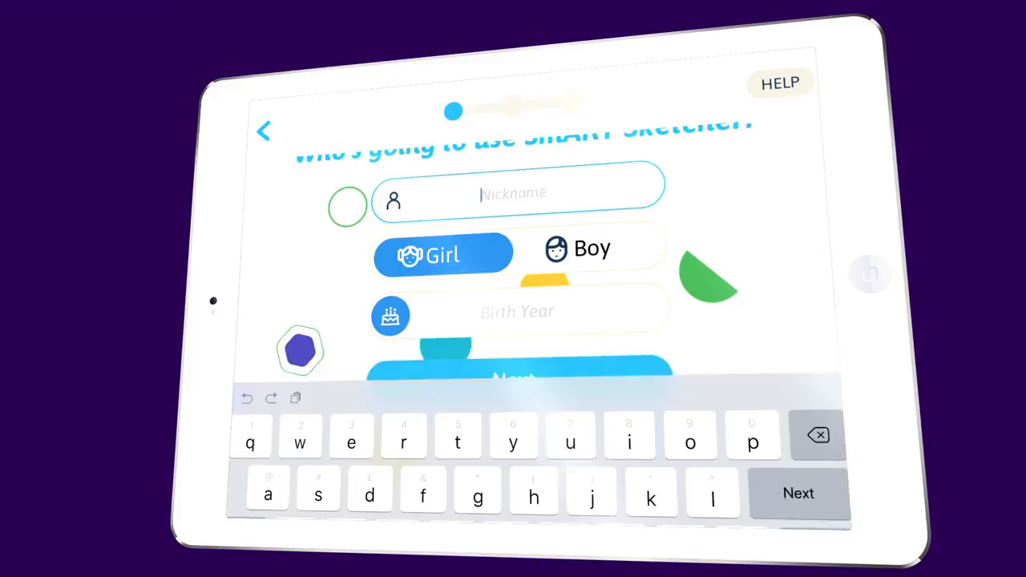
# Enter the nickname Bradders, mark the profile as a boy and continue to interests
pyautogui.write('Bradders')
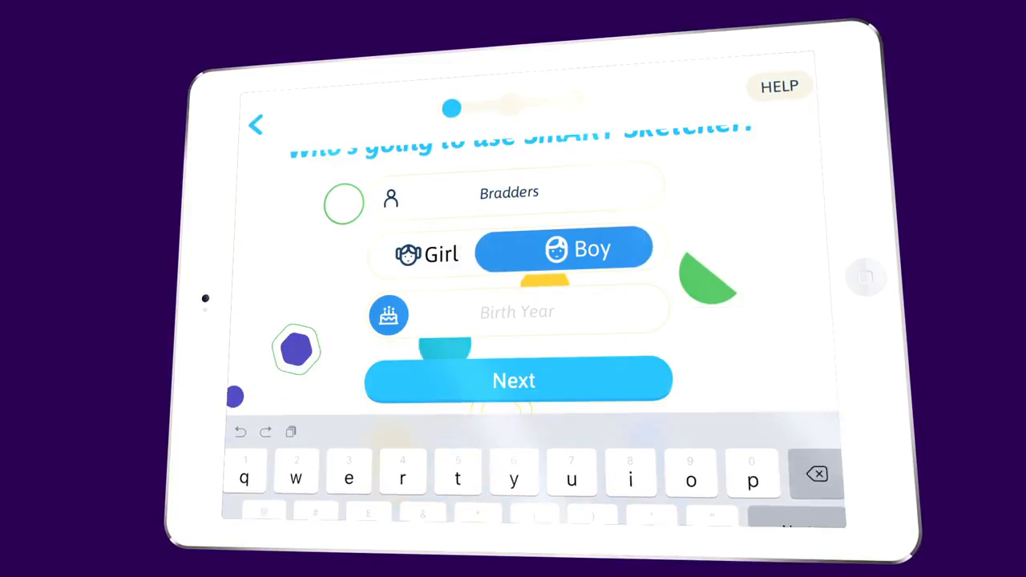
pyautogui.click(517, 311)
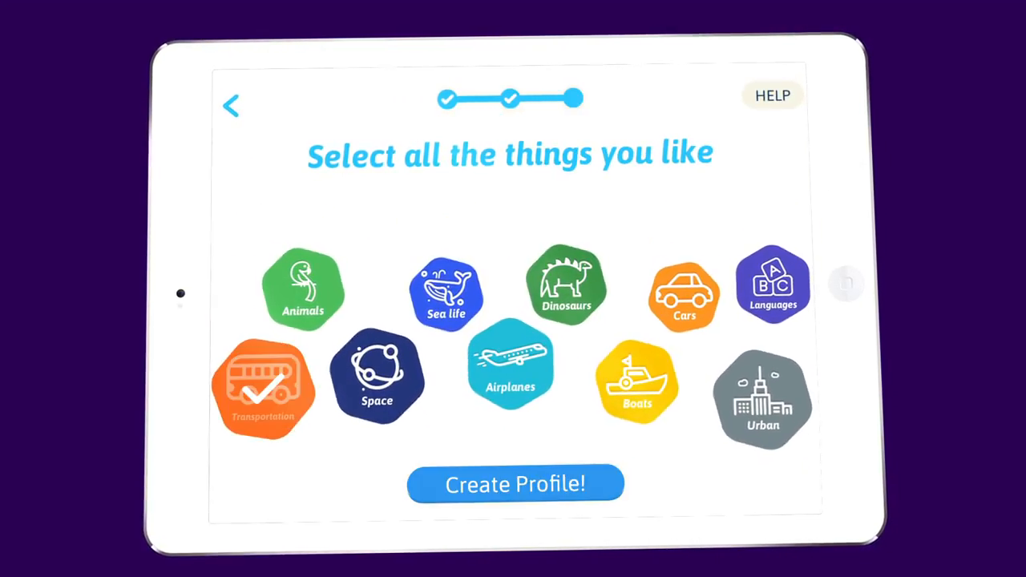
# Create the profile with Transportation chosen as the liked topic
pyautogui.click(375, 377)
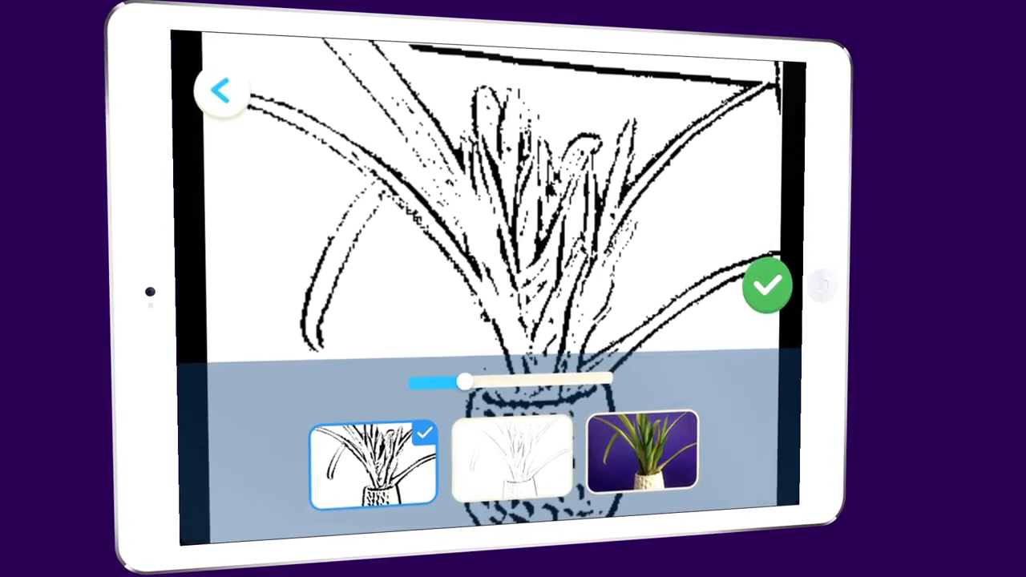
# Apply the light black-and-white pencil sketch filter to the plant photo and raise its intensity
pyautogui.click(505, 473)
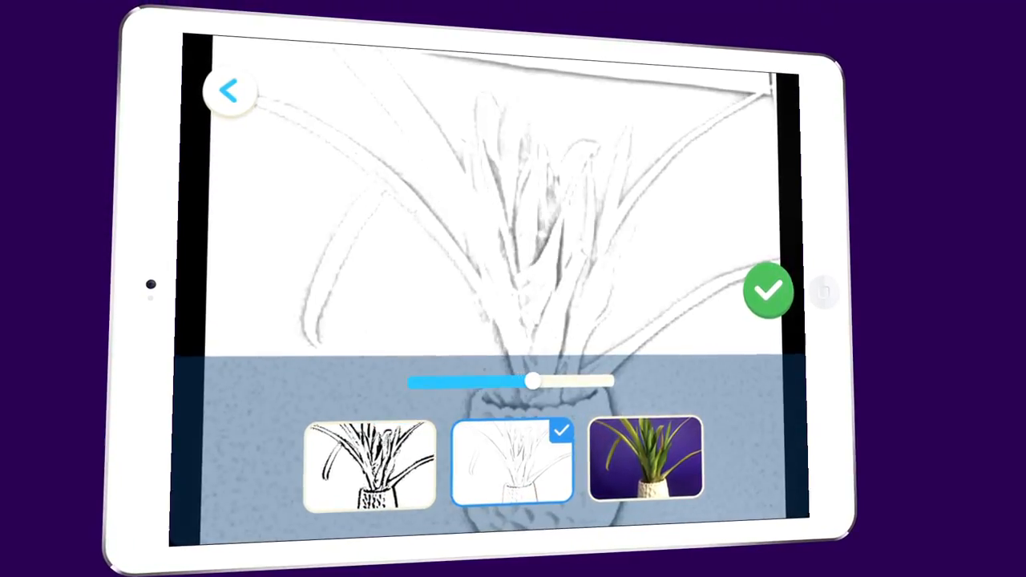
pyautogui.moveTo(529, 382); pyautogui.dragTo(569, 382)
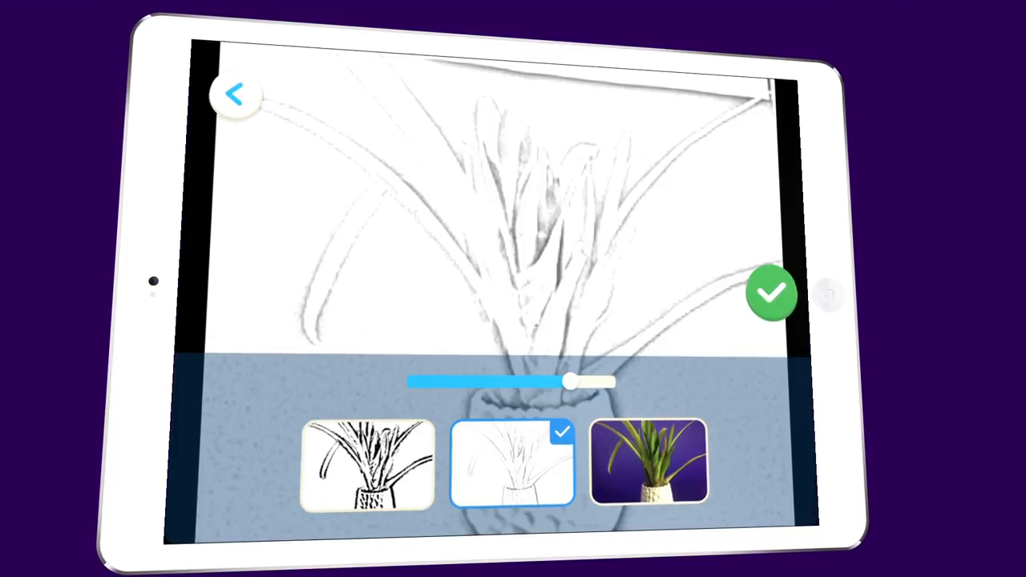